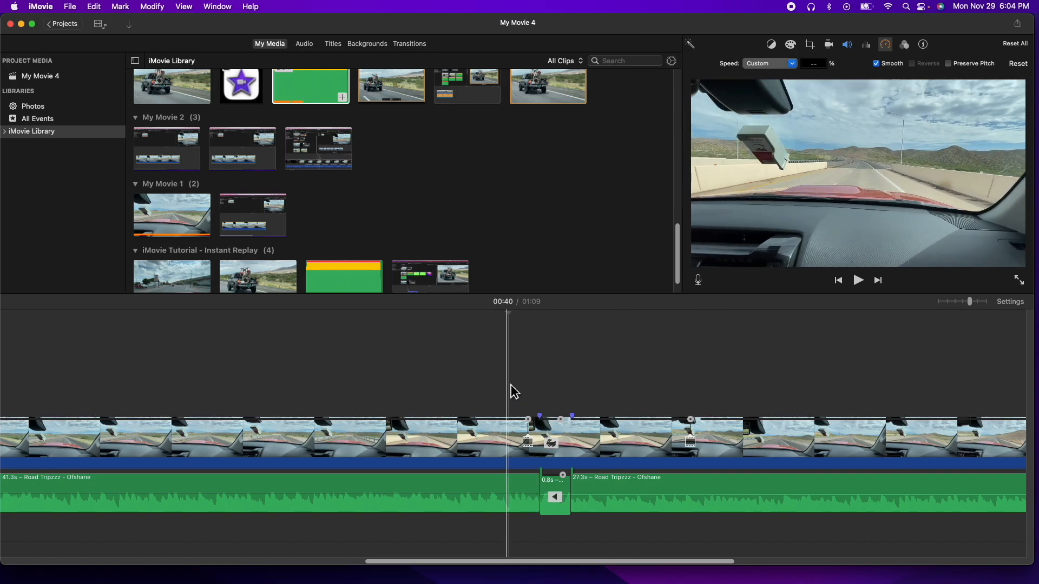
Preview the finished rewind edit briefly, then stop playback before clearing the timeline
{"action": "left_click", "coordinate": [857, 280]}
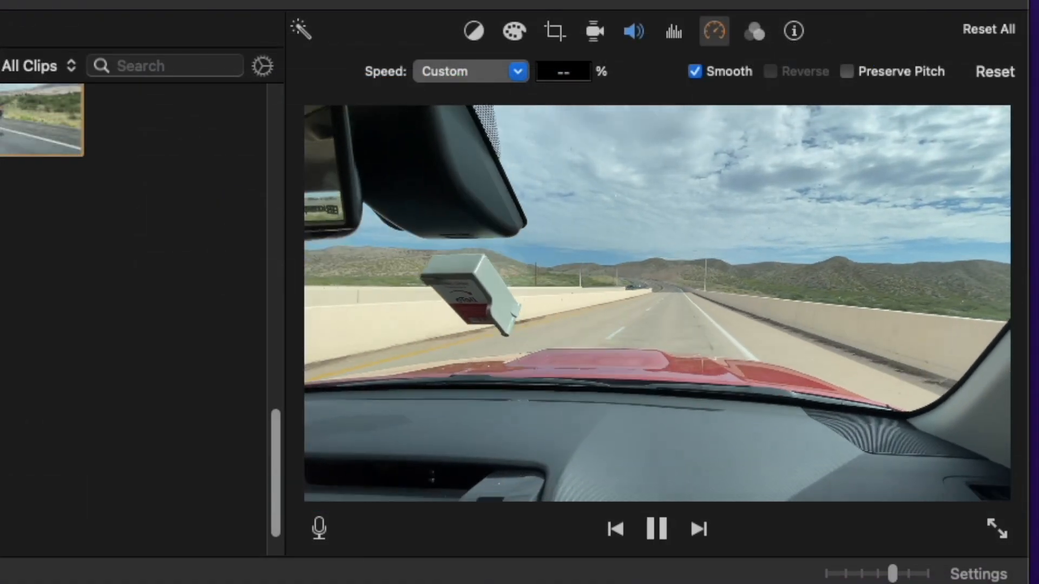
{"action": "left_click", "coordinate": [656, 528]}
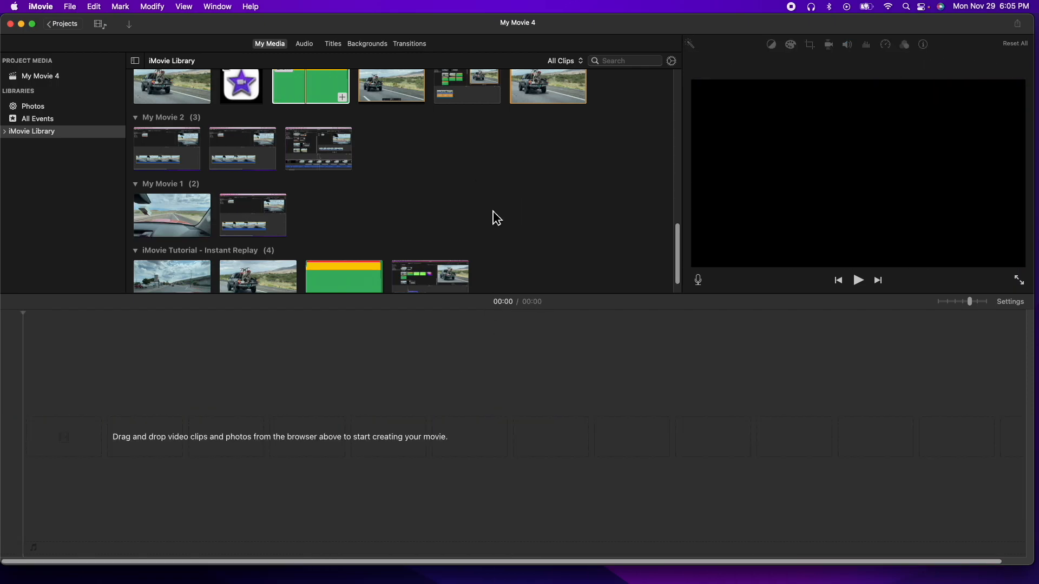
Add the My Movie 1 road-trip driving clip and spread the timeline out for close editing
{"action": "left_click", "coordinate": [172, 215]}
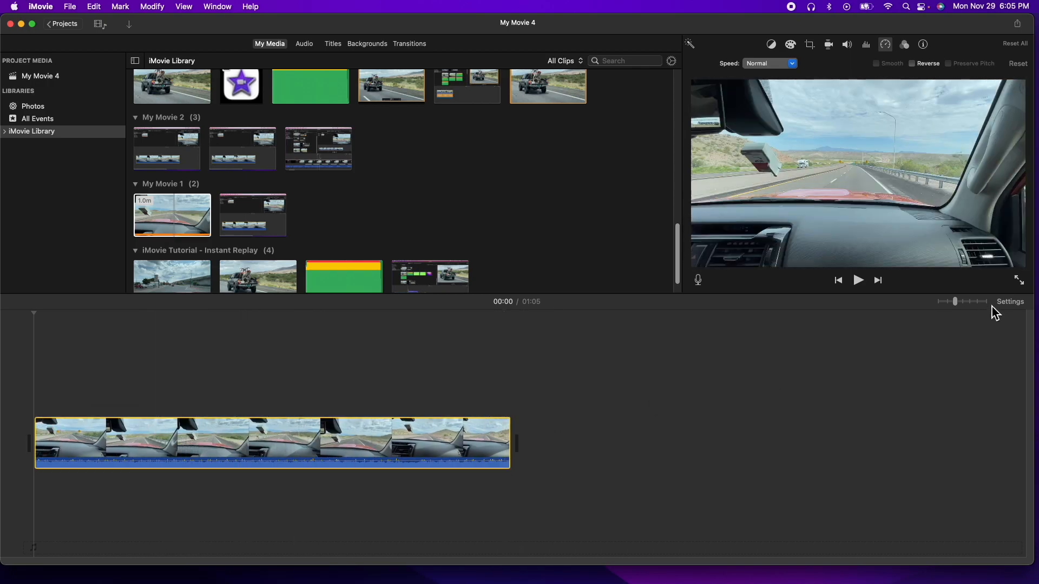
{"action": "left_click", "coordinate": [1010, 302]}
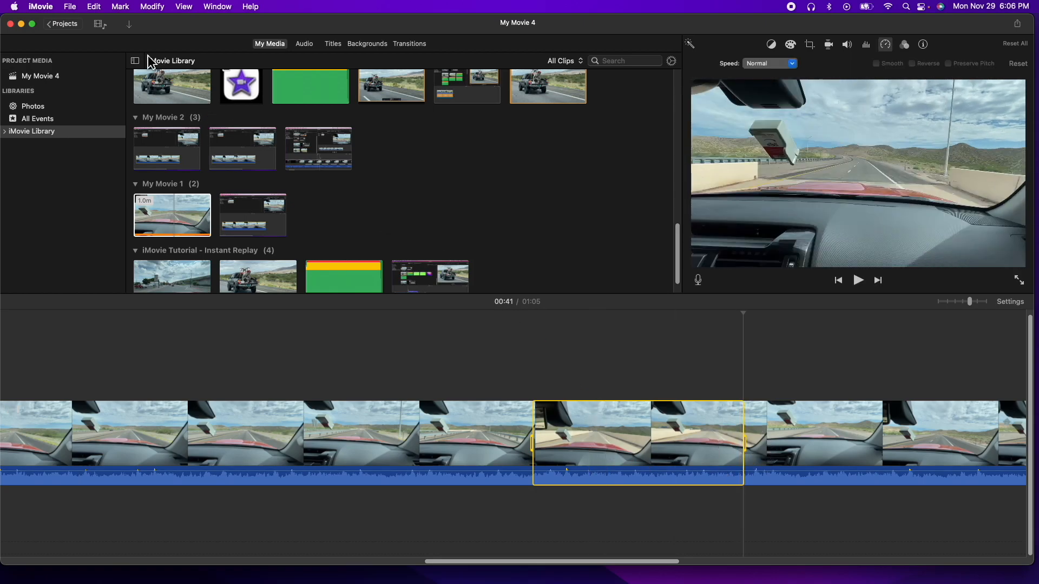
Apply Modify > Rewind to the marked stretch and preview it from just before the section
{"action": "left_click", "coordinate": [151, 6]}
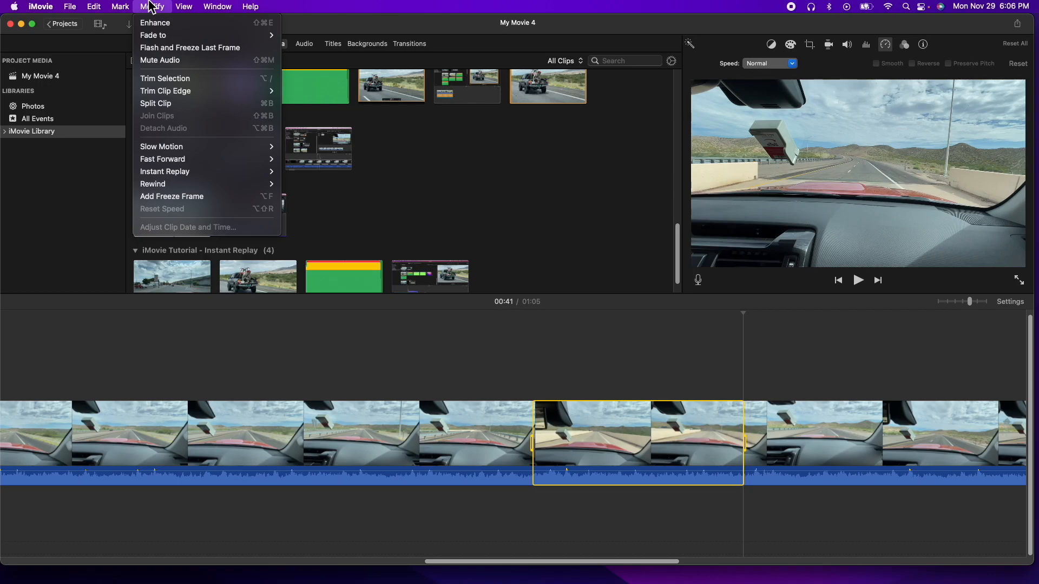
{"action": "mouse_move", "coordinate": [152, 184]}
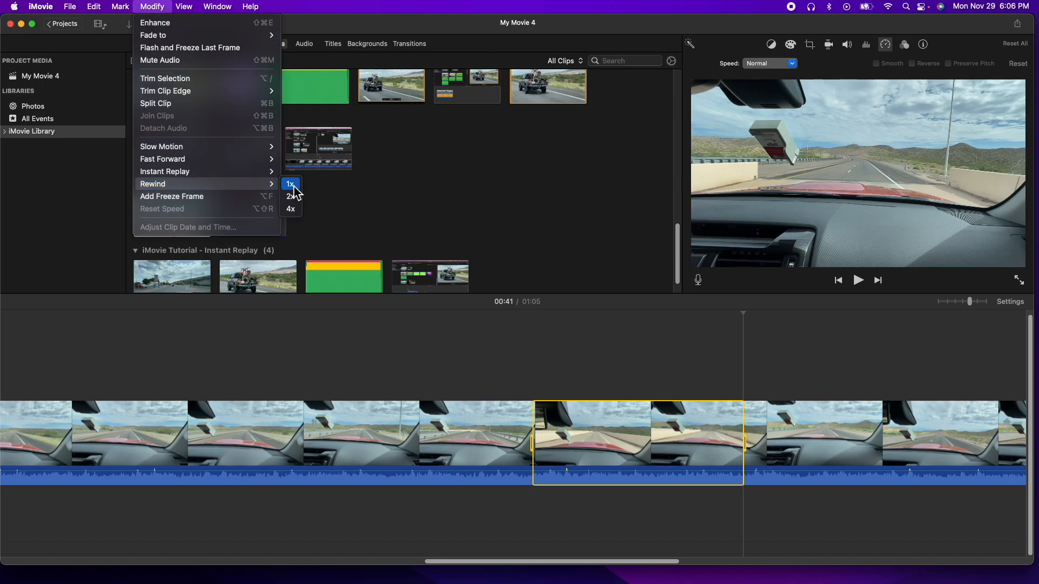
{"action": "left_click", "coordinate": [290, 184]}
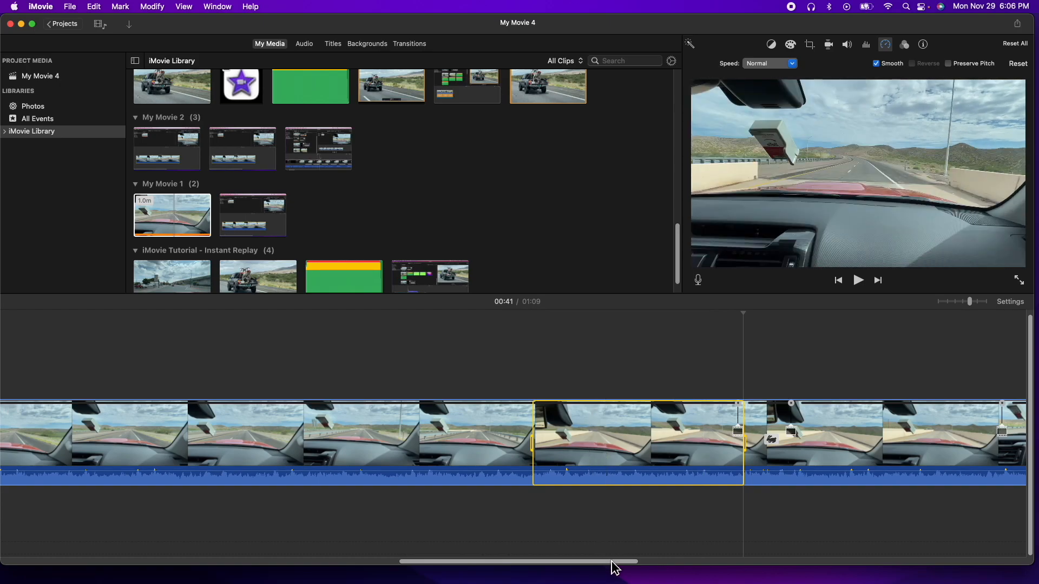
{"action": "left_click", "coordinate": [497, 364]}
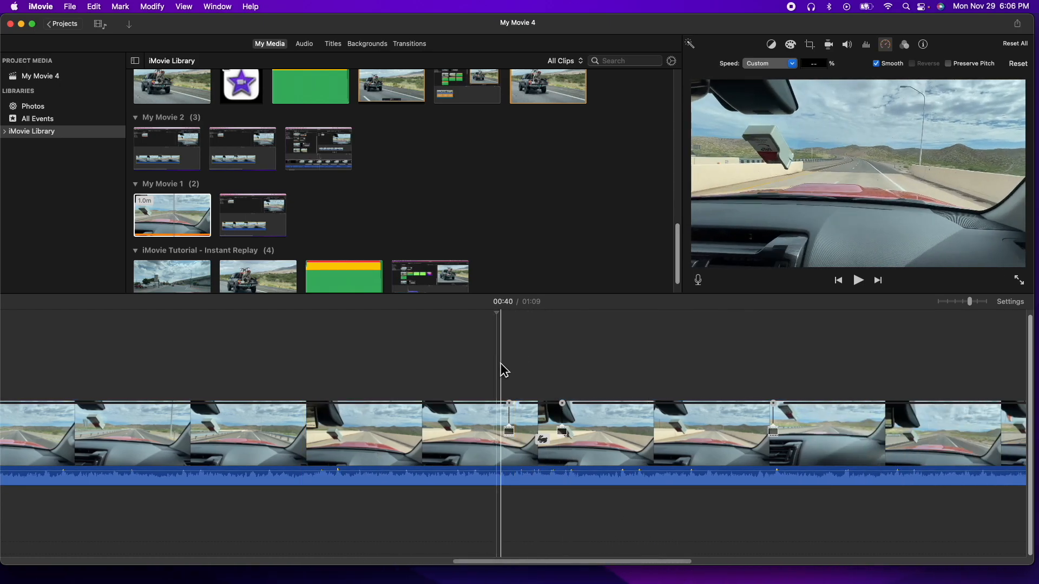
{"action": "mouse_move", "coordinate": [511, 393]}
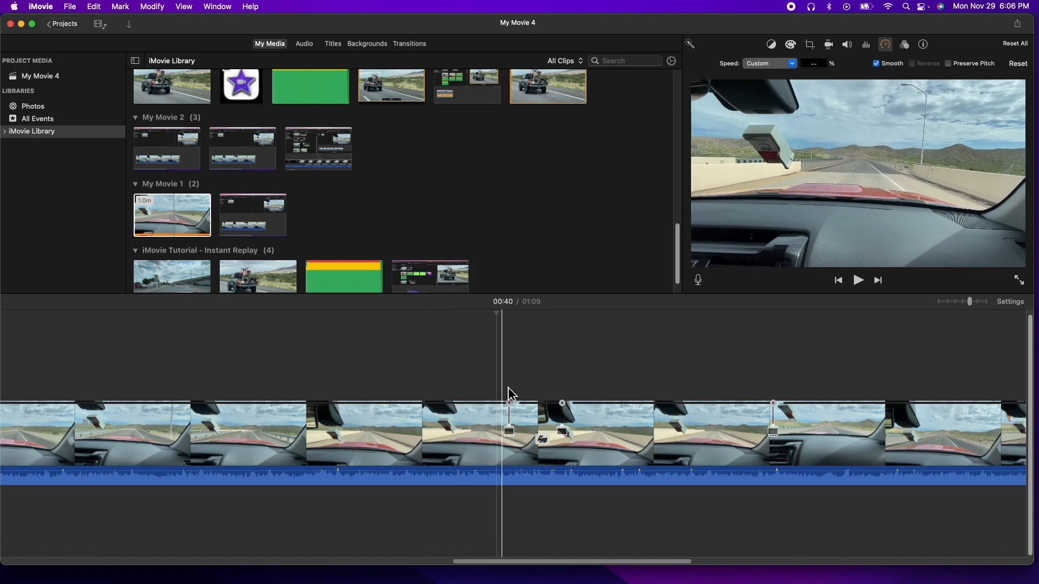
{"action": "mouse_move", "coordinate": [526, 386]}
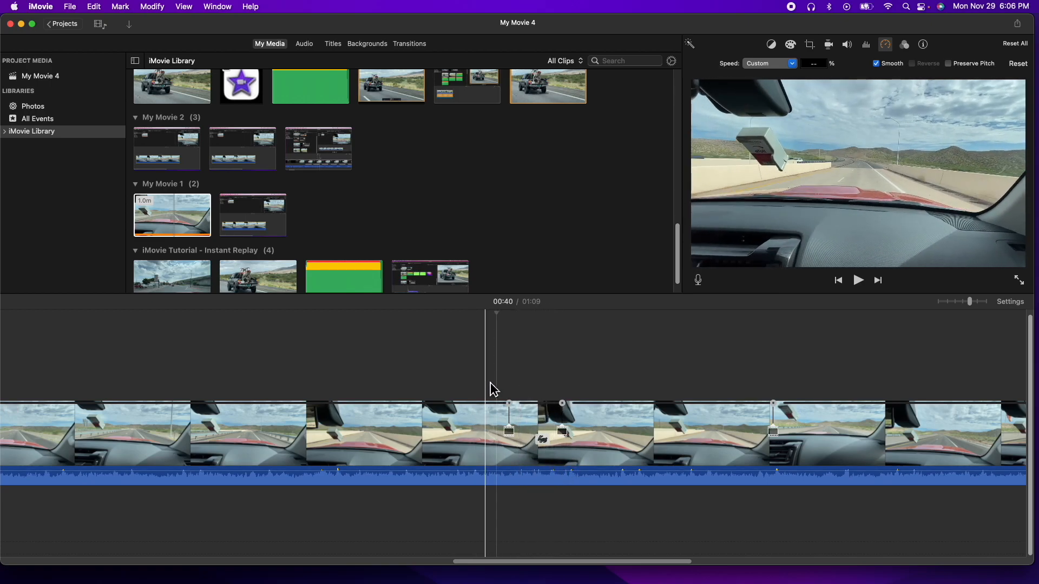
{"action": "left_click", "coordinate": [857, 280]}
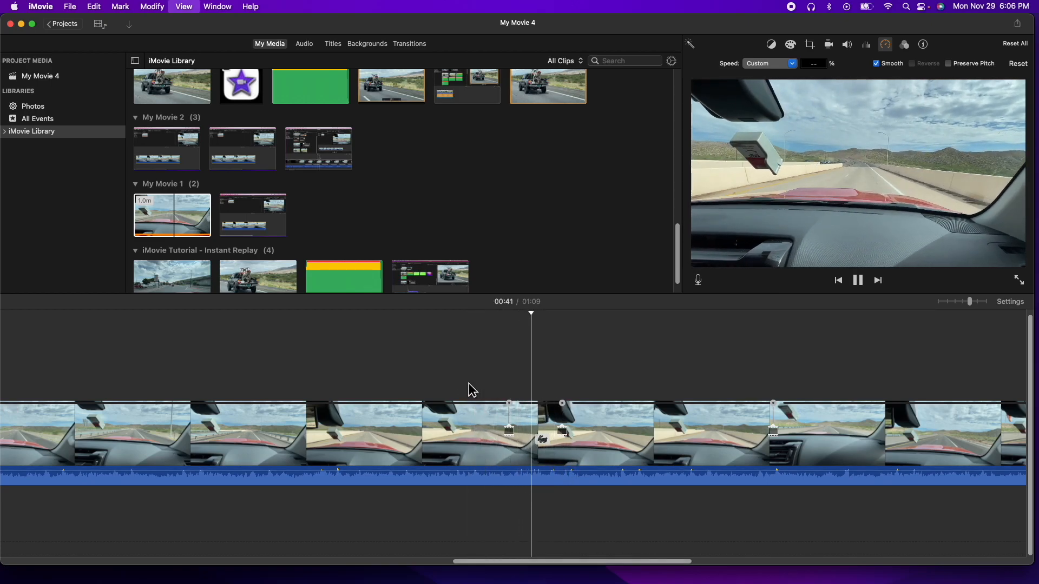
{"action": "left_click", "coordinate": [493, 383]}
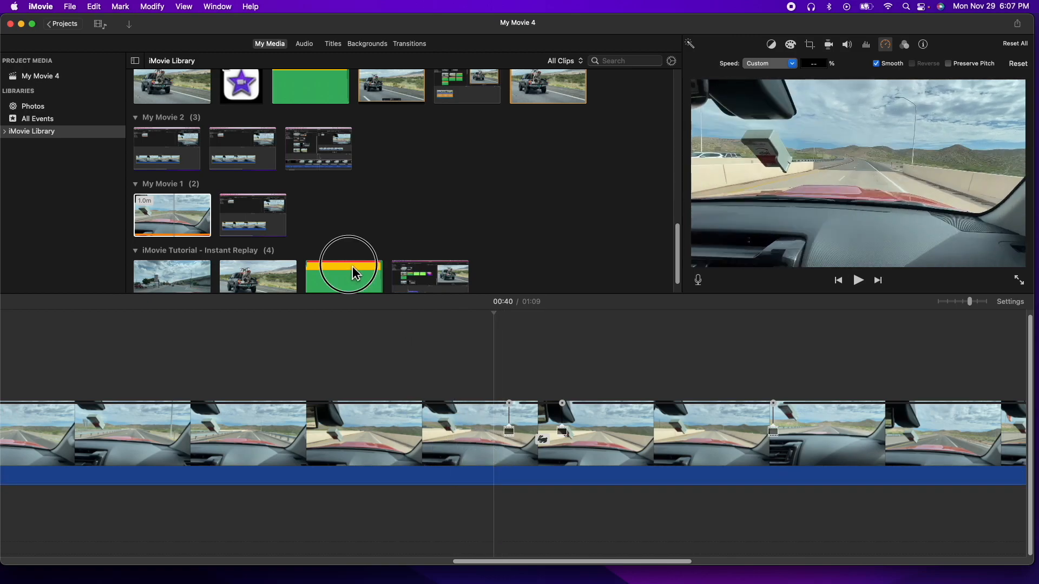
Place the Road Tripzzz - Ofshane music under the driving clip and readjust the timeline zoom
{"action": "scroll", "scroll_direction": "up", "scroll_amount": 3}
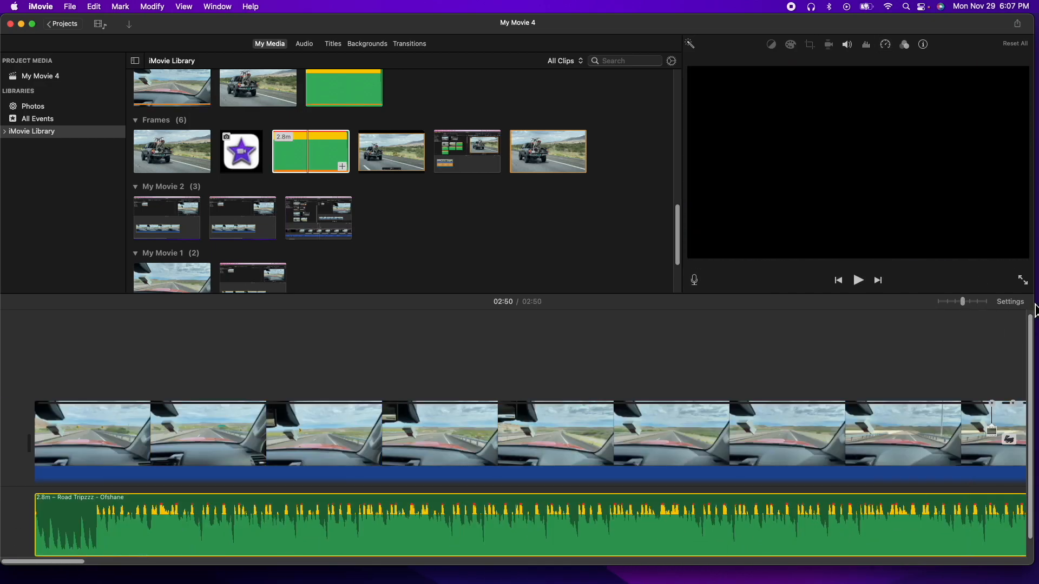
{"action": "left_click", "coordinate": [1010, 302]}
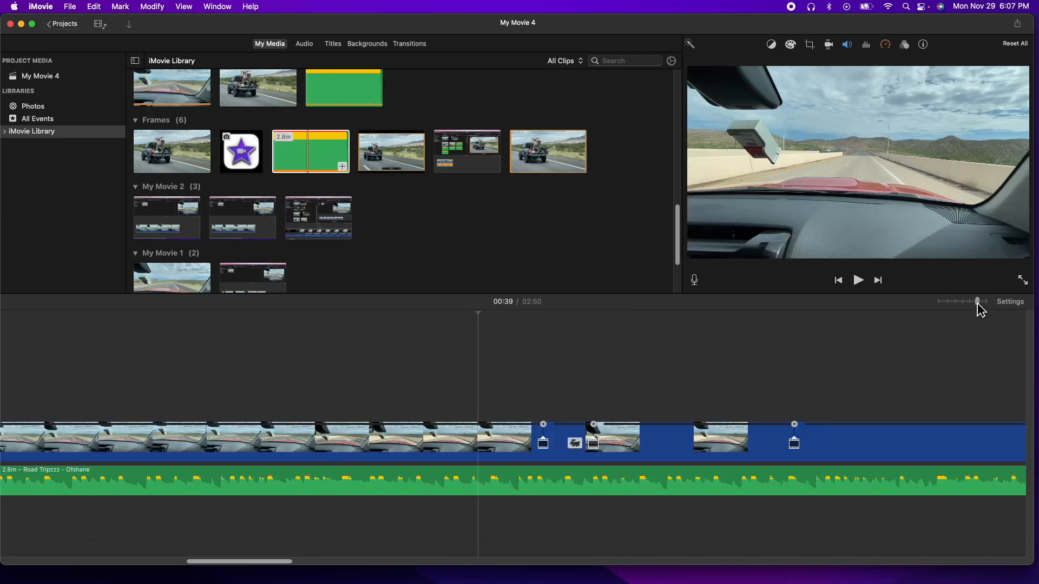
{"action": "left_click", "coordinate": [1009, 302]}
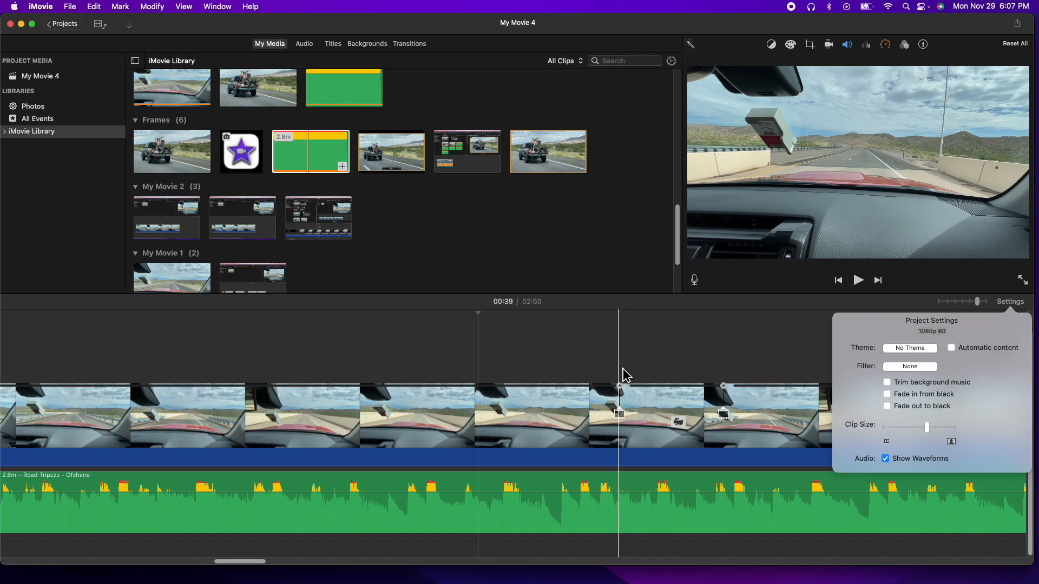
{"action": "left_click", "coordinate": [618, 464]}
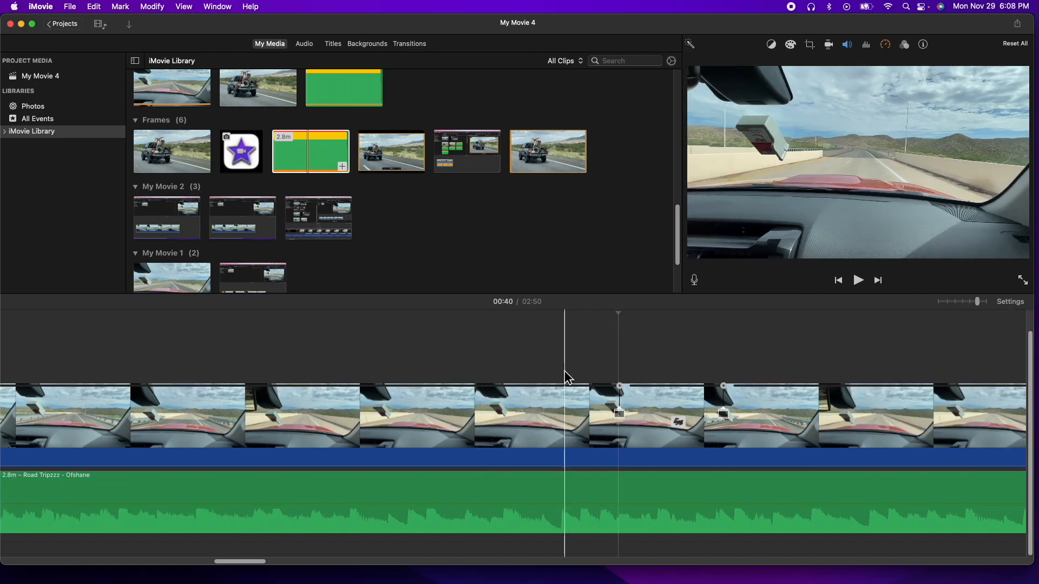
{"action": "left_click", "coordinate": [857, 280]}
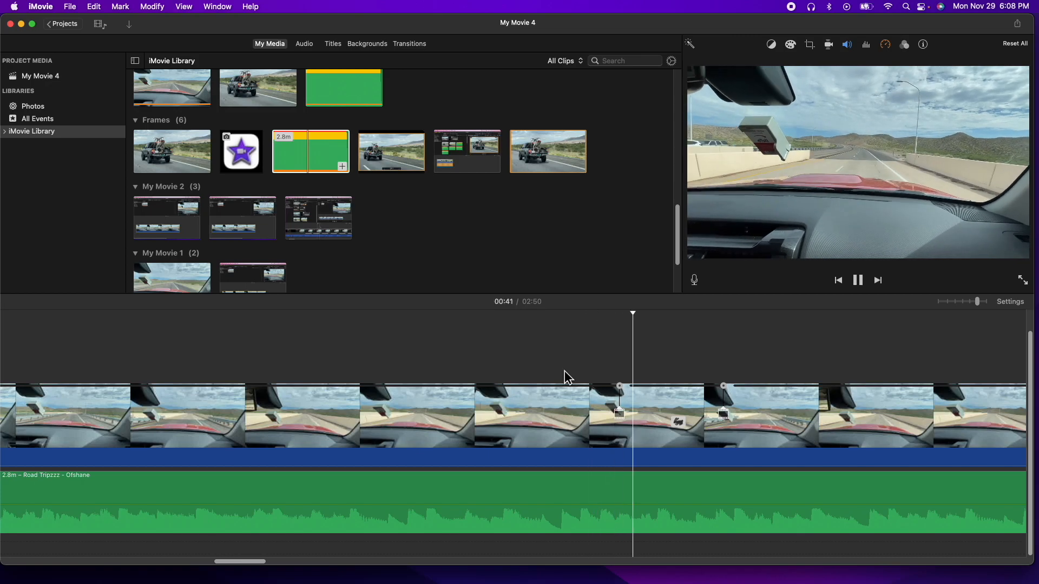
{"action": "left_click", "coordinate": [857, 280]}
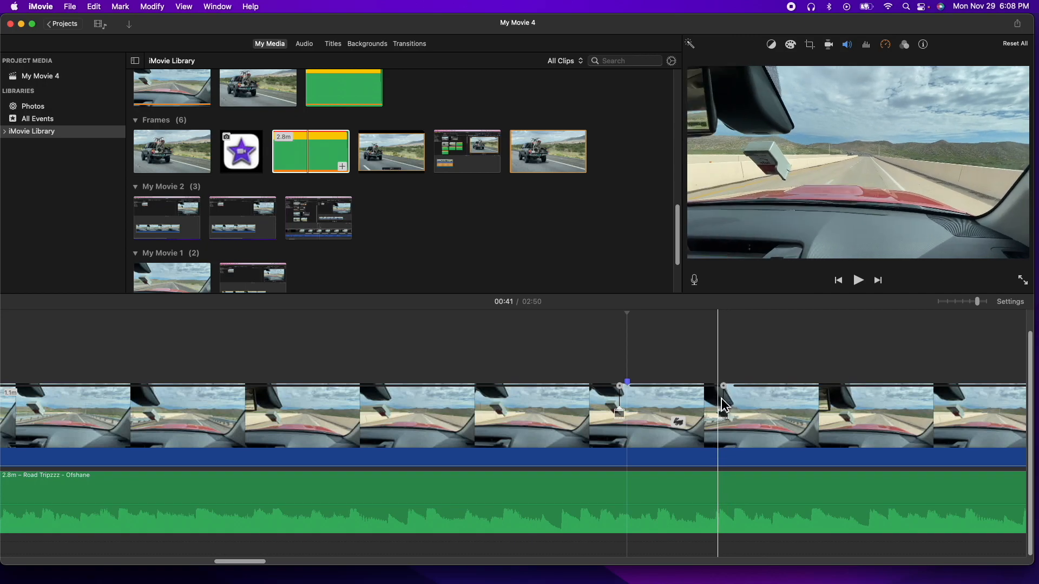
{"action": "left_click", "coordinate": [857, 279]}
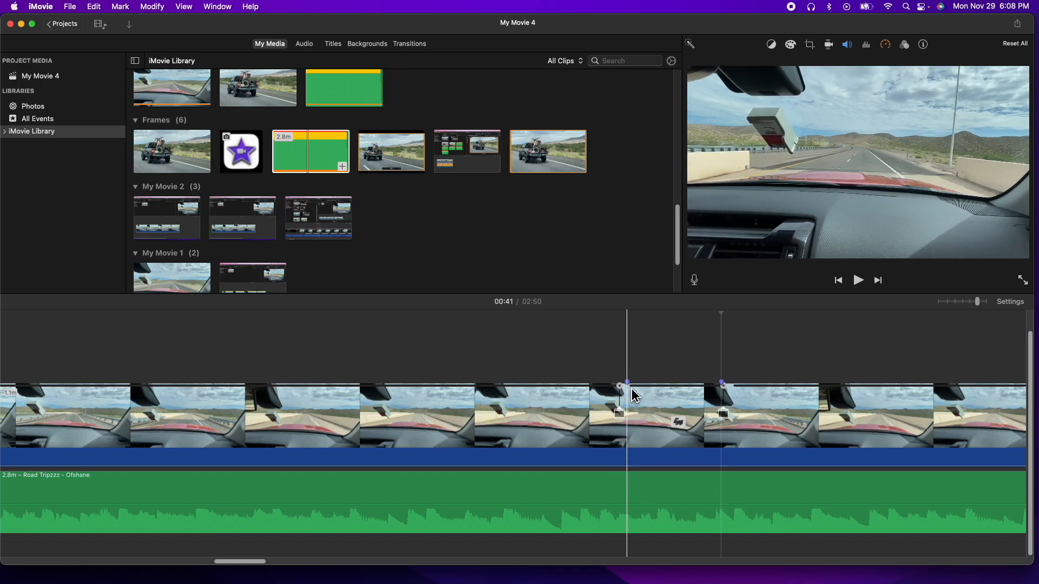
{"action": "mouse_move", "coordinate": [635, 493]}
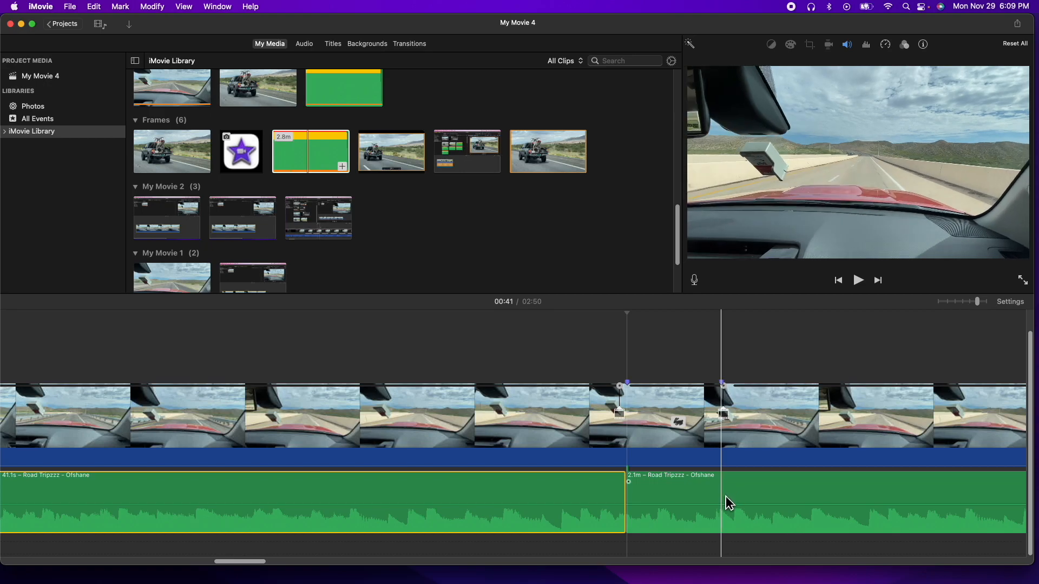
Split the music at the playhead and set the 0.8s piece under the rewind to Reverse
{"action": "right_click", "coordinate": [729, 502]}
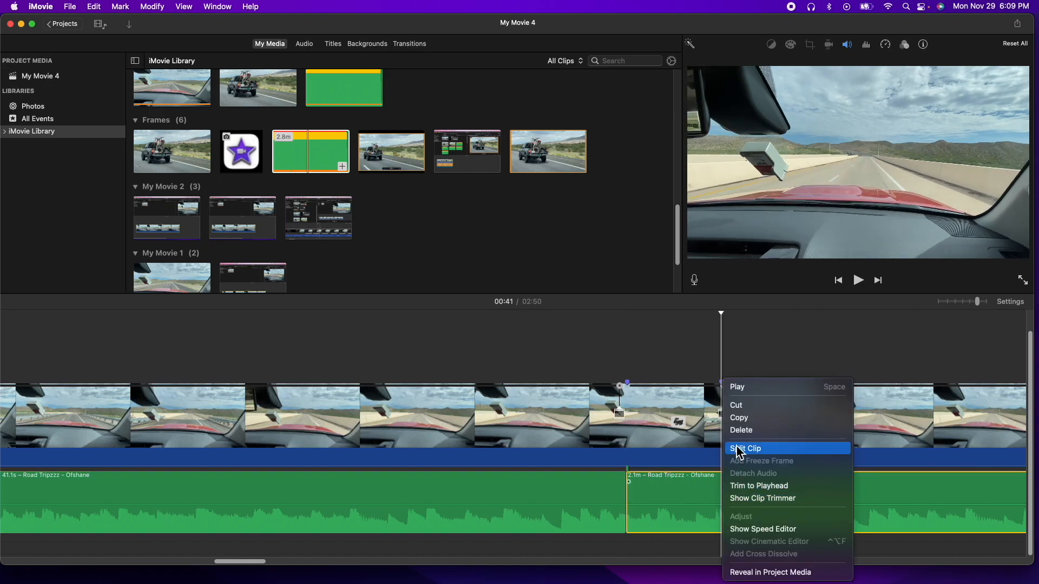
{"action": "left_click", "coordinate": [745, 449]}
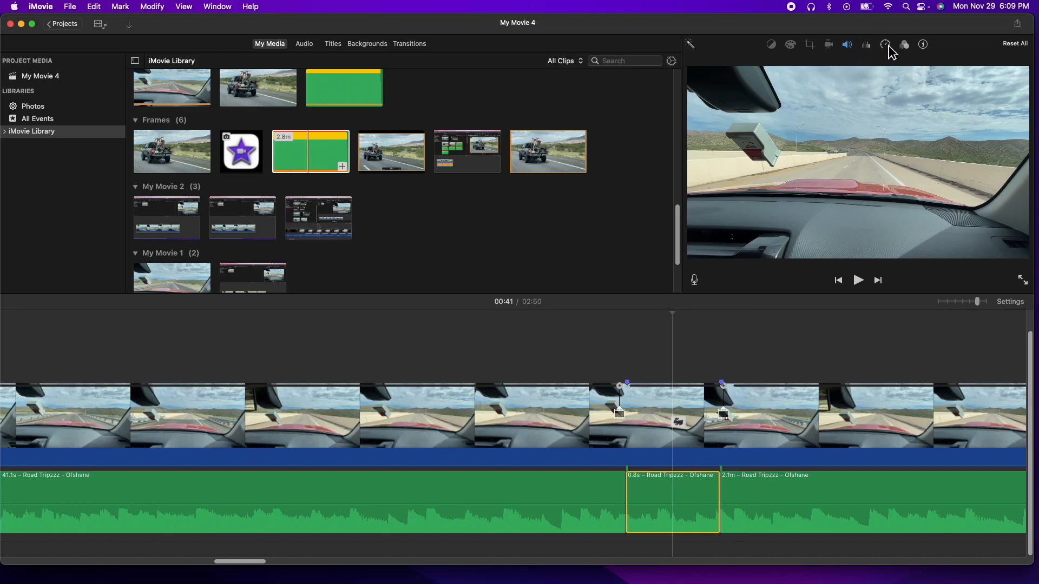
{"action": "left_click", "coordinate": [885, 45]}
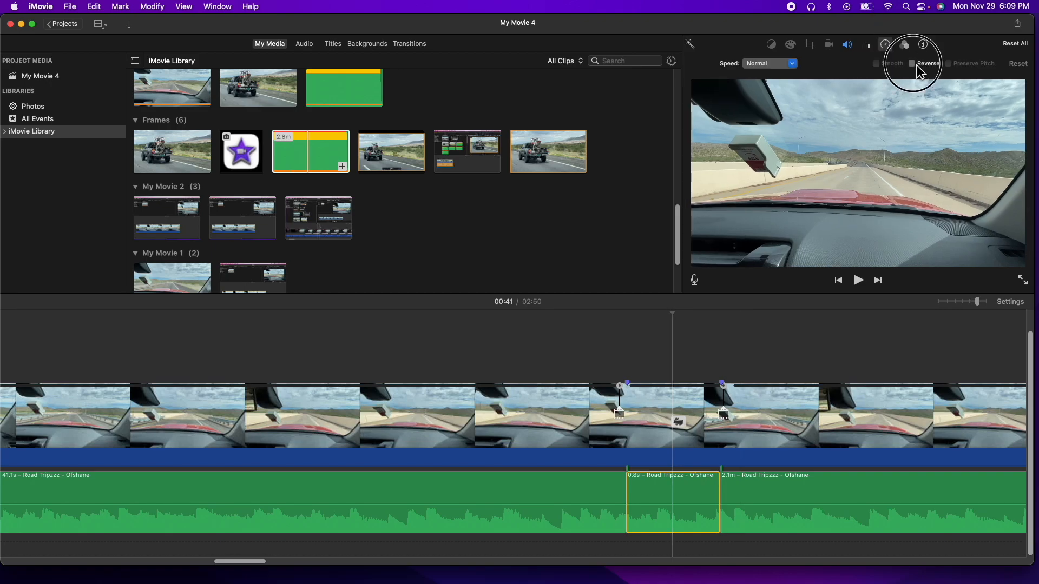
{"action": "left_click", "coordinate": [914, 63]}
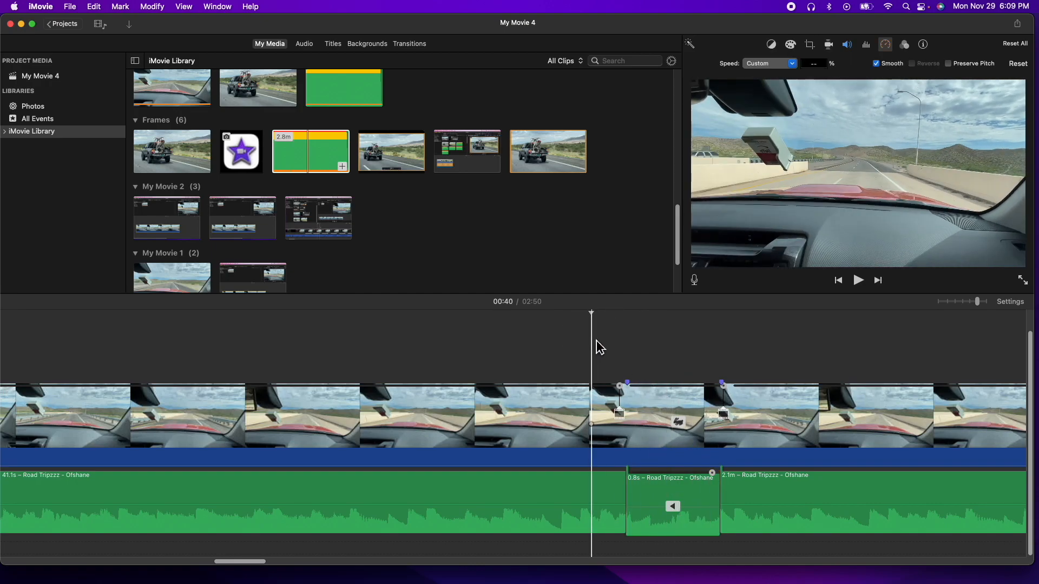
Adjust the reversed music piece's volume line and play back the rewind section with it
{"action": "left_click", "coordinate": [582, 356]}
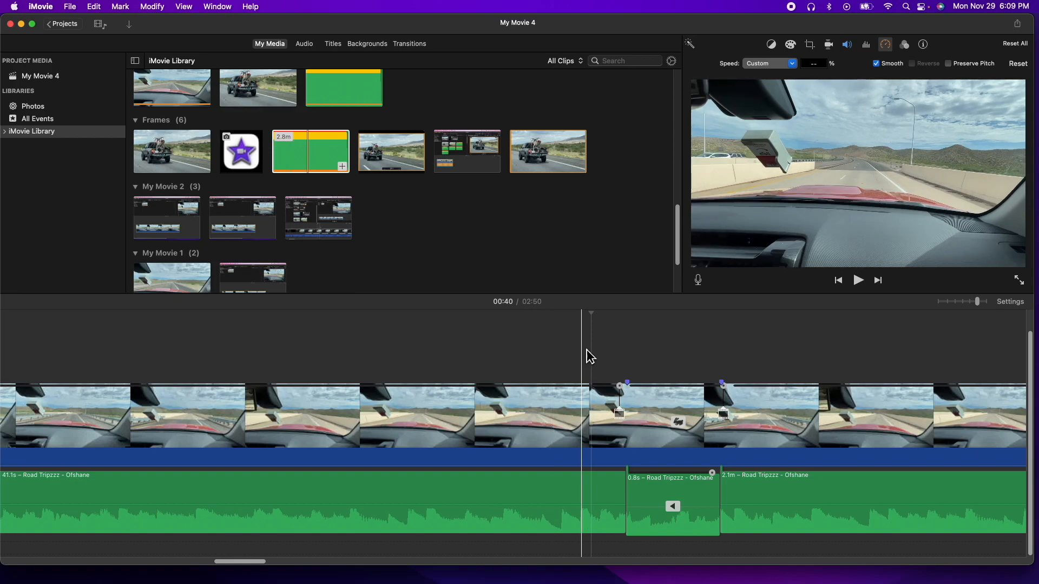
{"action": "left_click", "coordinate": [857, 280]}
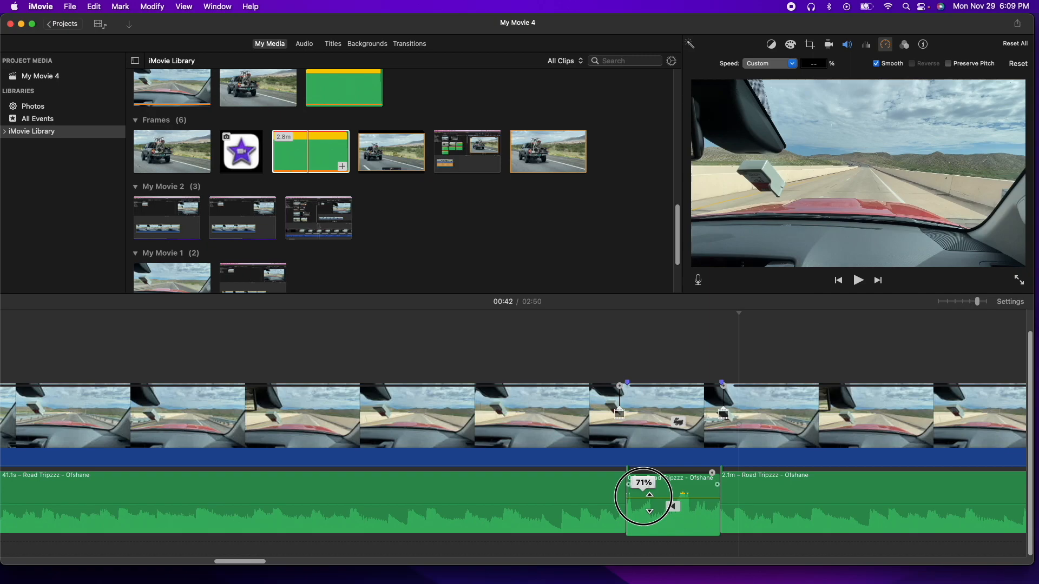
{"action": "left_click", "coordinate": [857, 280]}
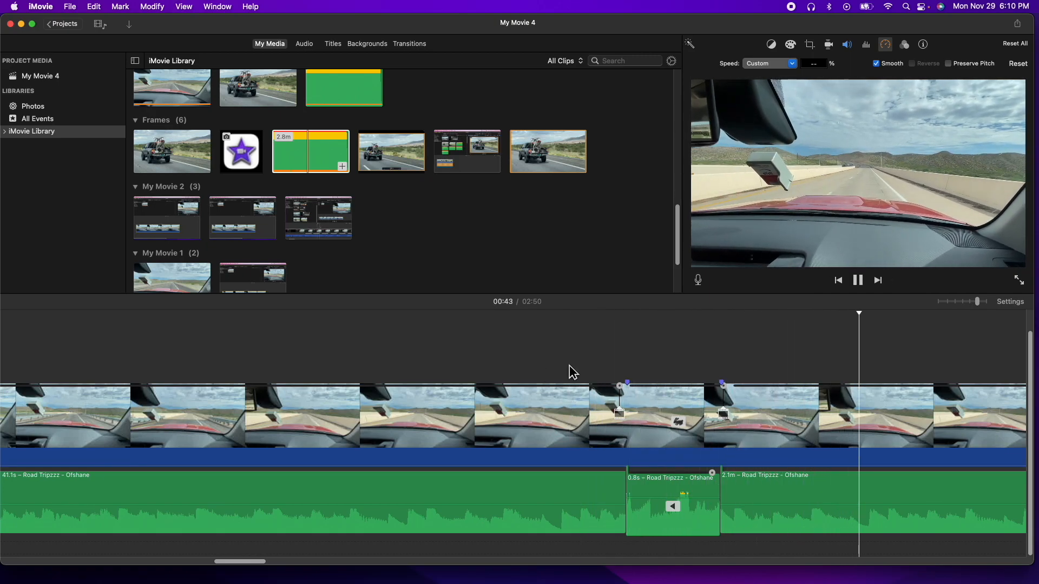
{"action": "left_click", "coordinate": [580, 351]}
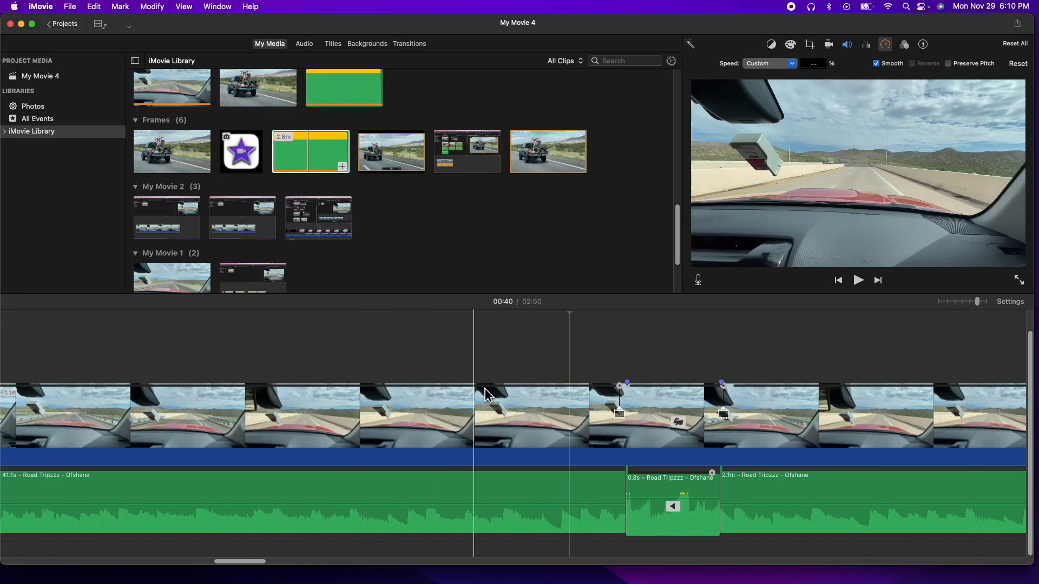
{"action": "left_click", "coordinate": [609, 349]}
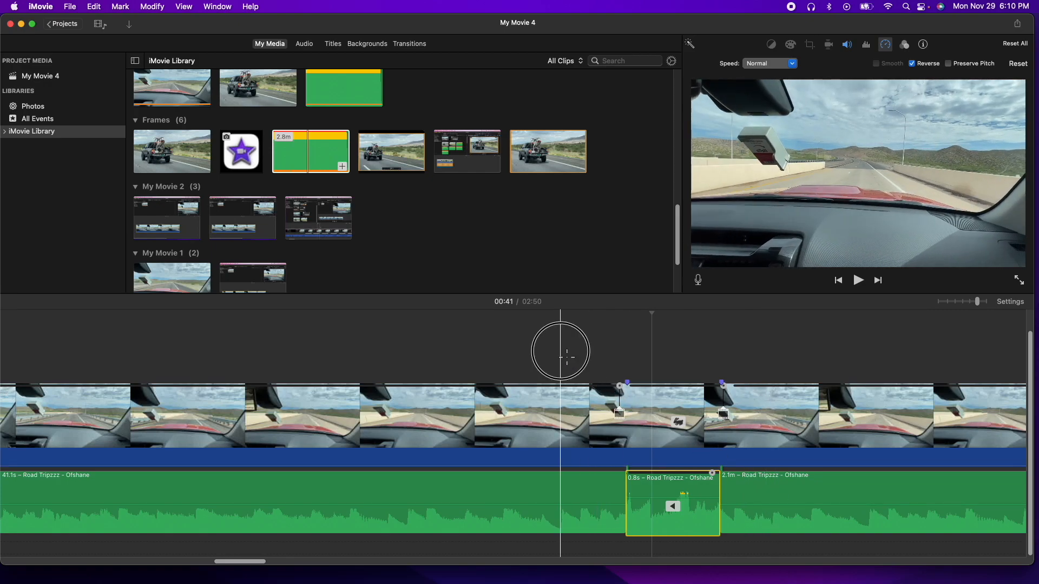
Check the reversed piece's settings, then clear the edit so My Movie 4's timeline is empty
{"action": "left_click", "coordinate": [857, 279]}
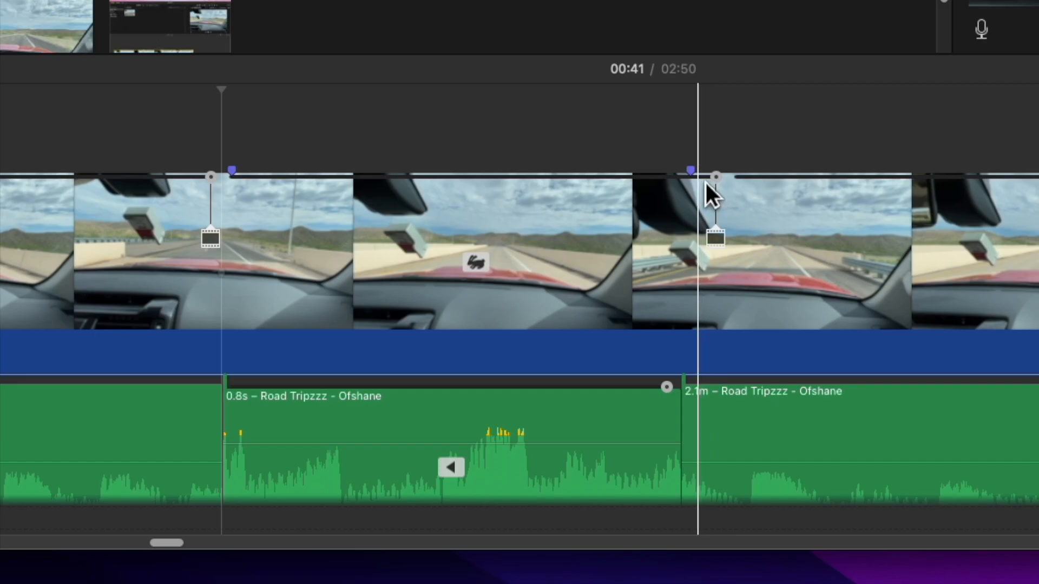
{"action": "mouse_move", "coordinate": [725, 199]}
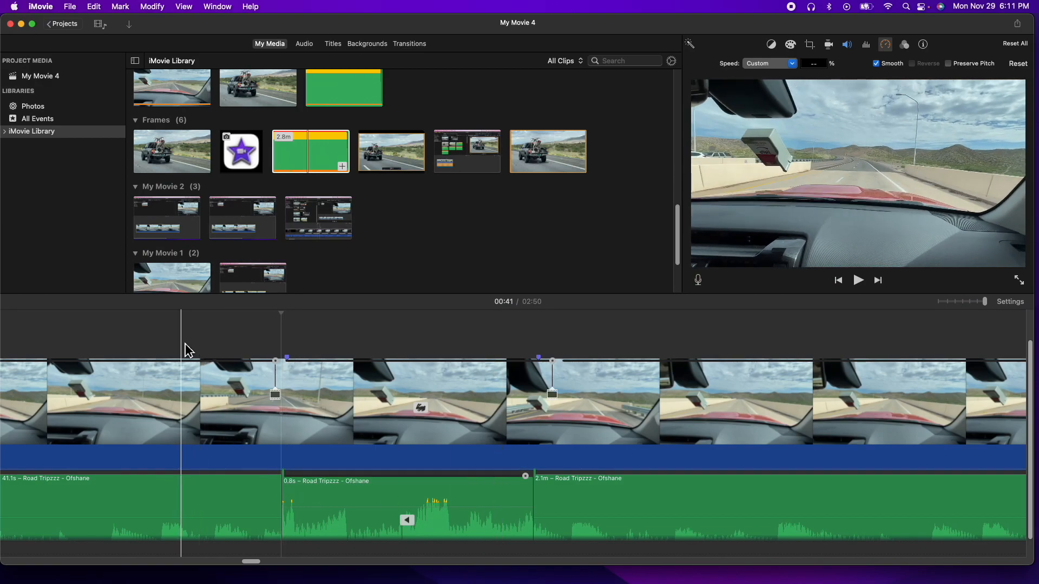
{"action": "left_click", "coordinate": [76, 345]}
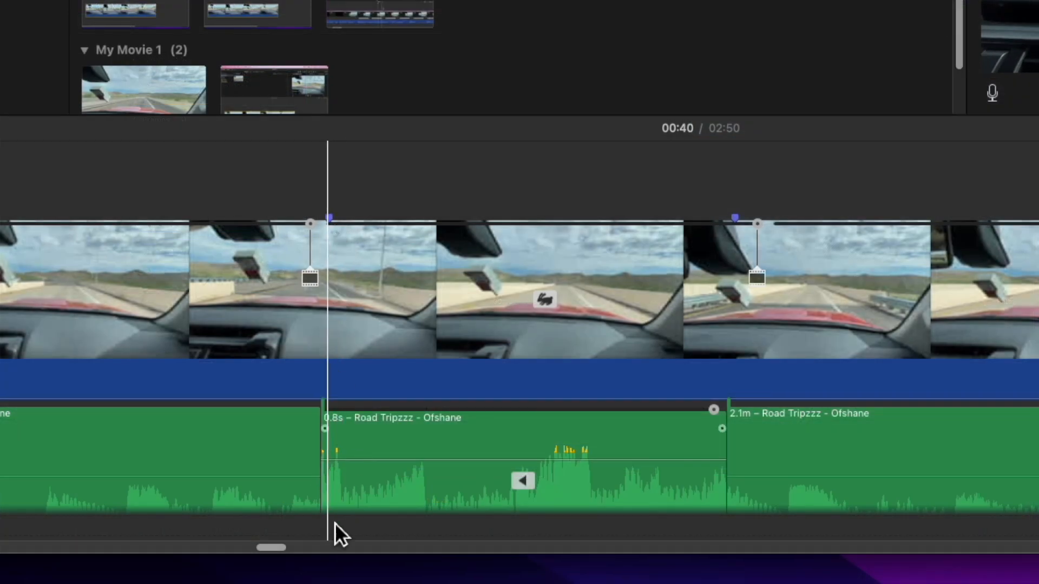
{"action": "left_click", "coordinate": [404, 451]}
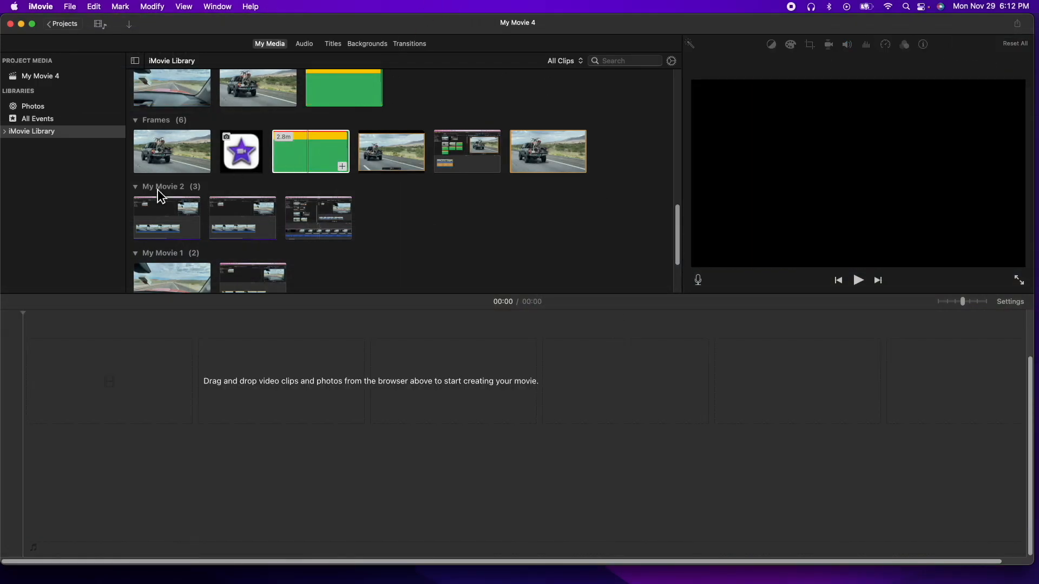
Add the pickup-truck clip, give its selected range a 4x rewind, and play it back
{"action": "left_click_drag", "start_coordinate": [171, 151], "coordinate": [242, 381]}
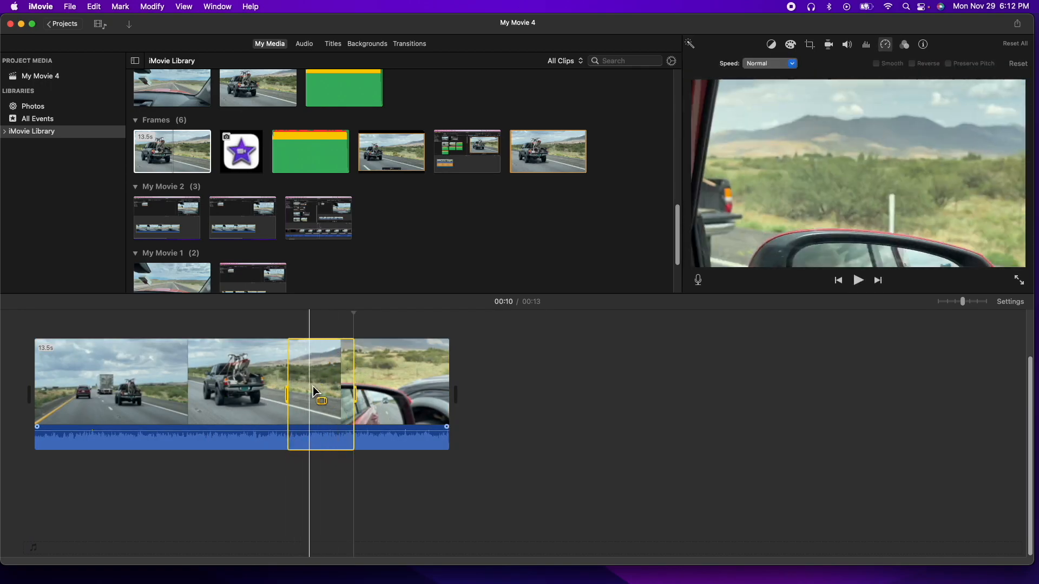
{"action": "left_click", "coordinate": [151, 6]}
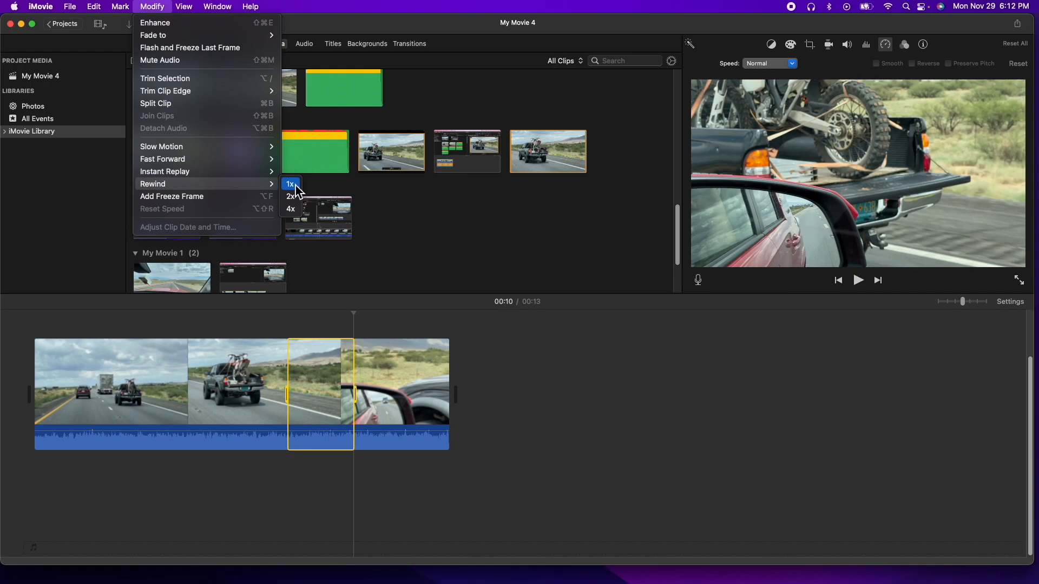
{"action": "mouse_move", "coordinate": [295, 212]}
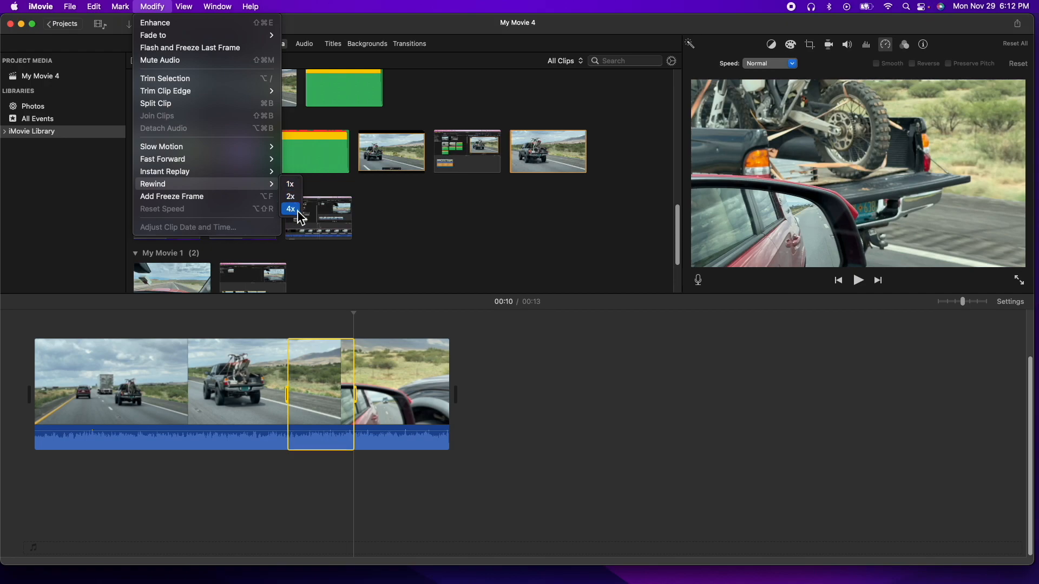
{"action": "left_click", "coordinate": [290, 209]}
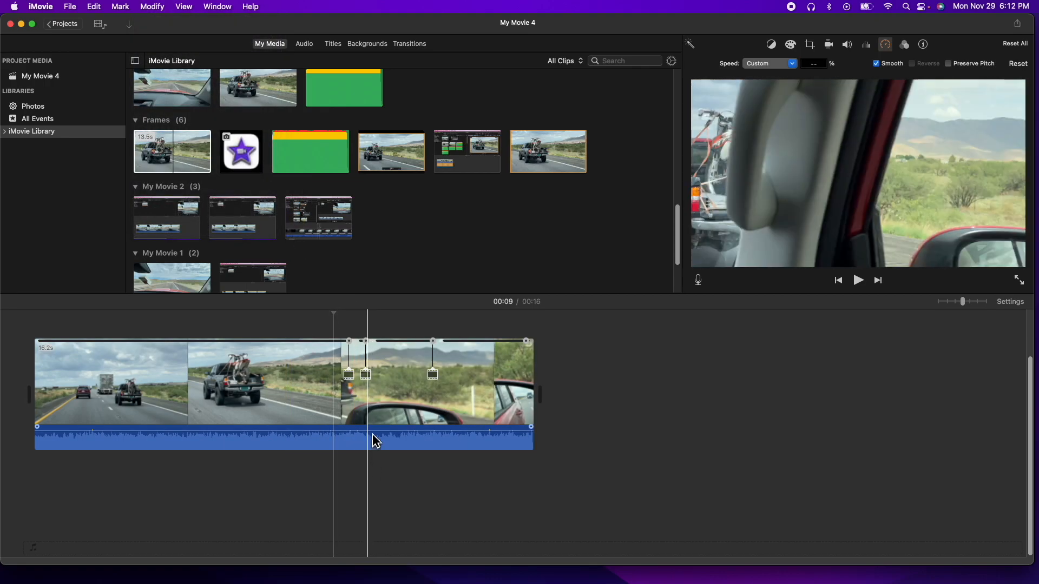
{"action": "left_click", "coordinate": [858, 279]}
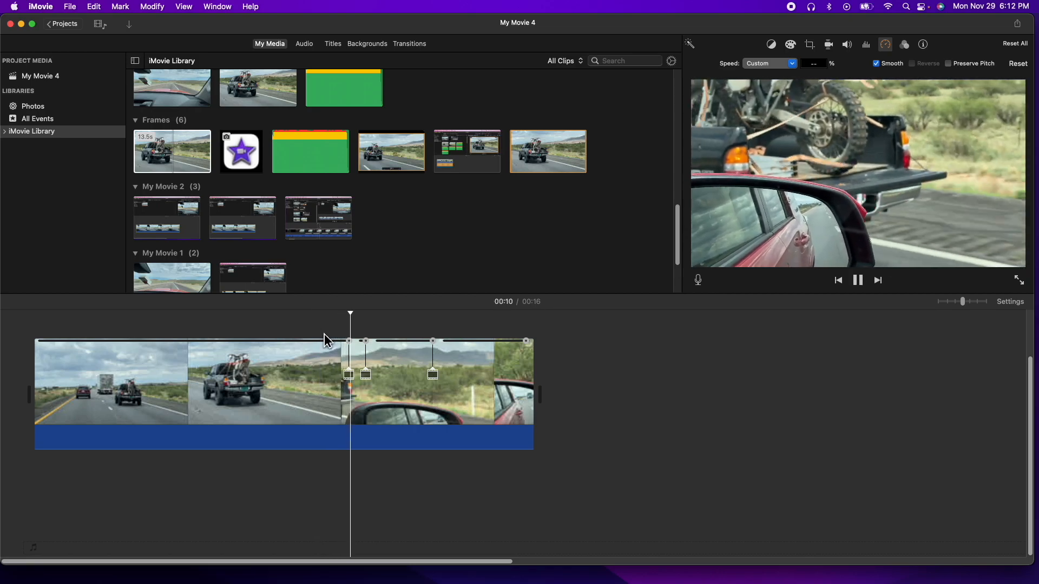